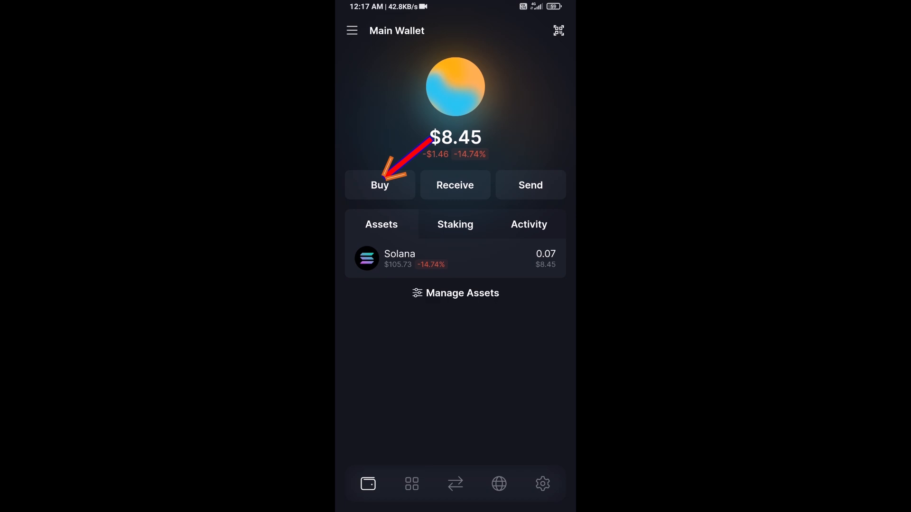
# Step: Briefly visit the buy-crypto page with amount 50 and the receiving address, then return to the wallet
pyautogui.click(380, 185)
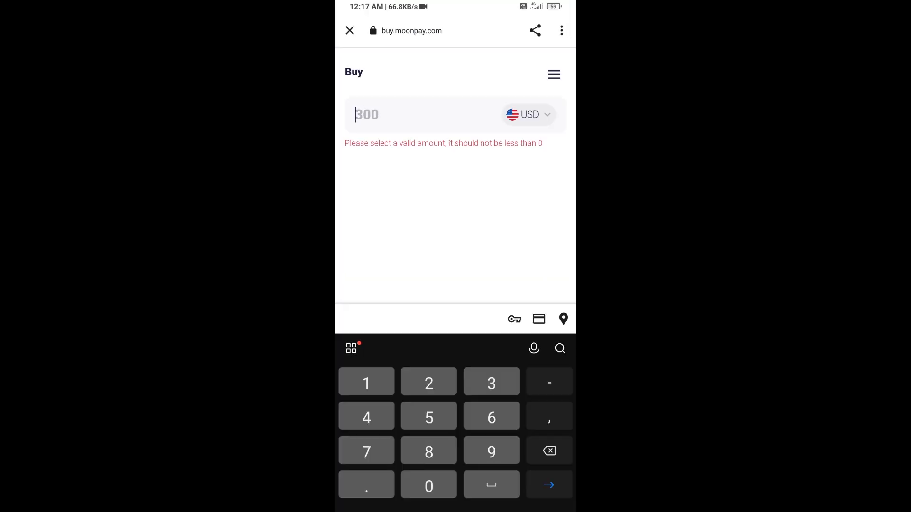
pyautogui.write('50')
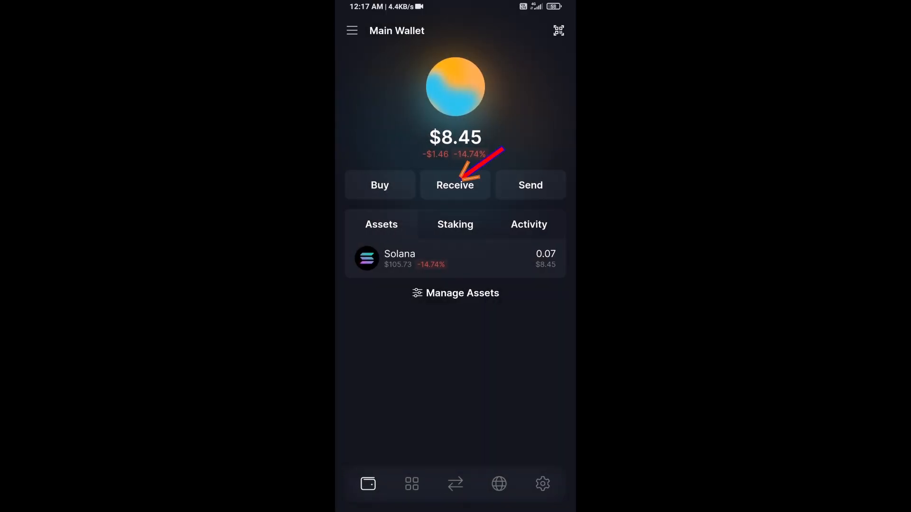
pyautogui.click(456, 185)
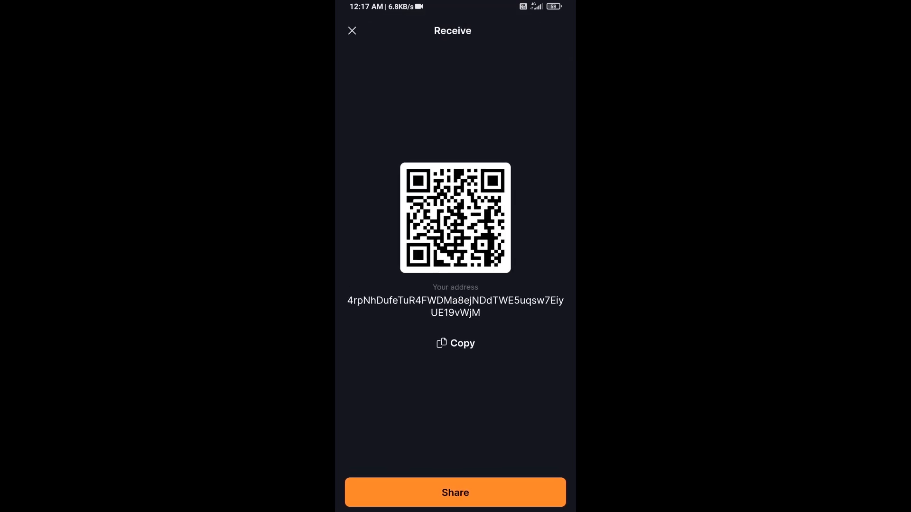
pyautogui.click(351, 30)
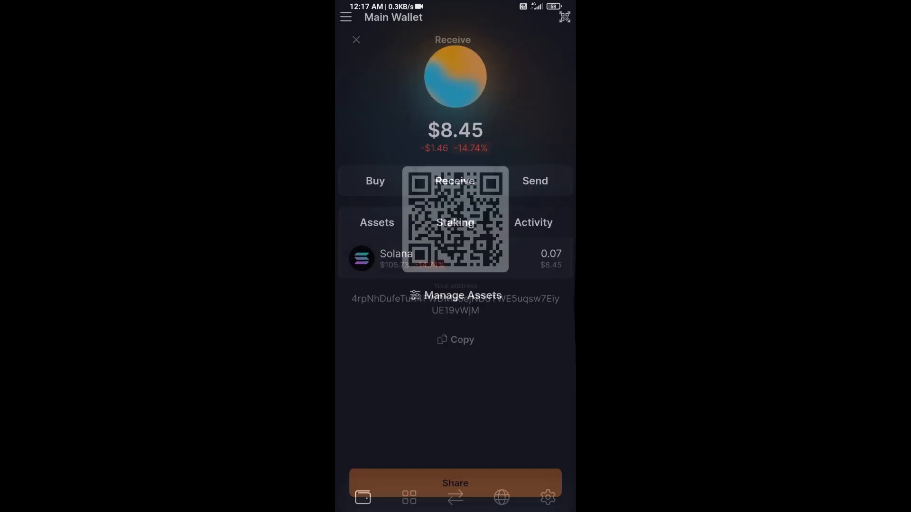
pyautogui.click(357, 39)
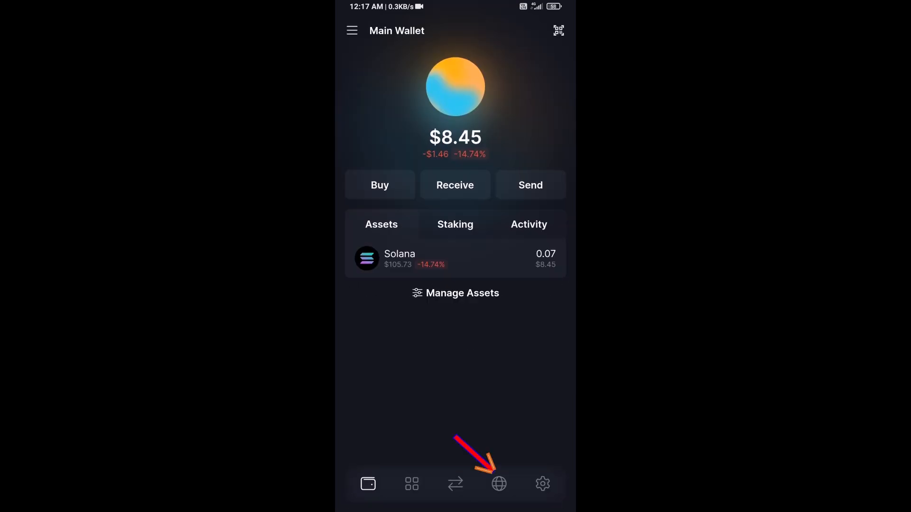
# Step: Load raydium.io in the wallet's built-in web browser
pyautogui.click(500, 484)
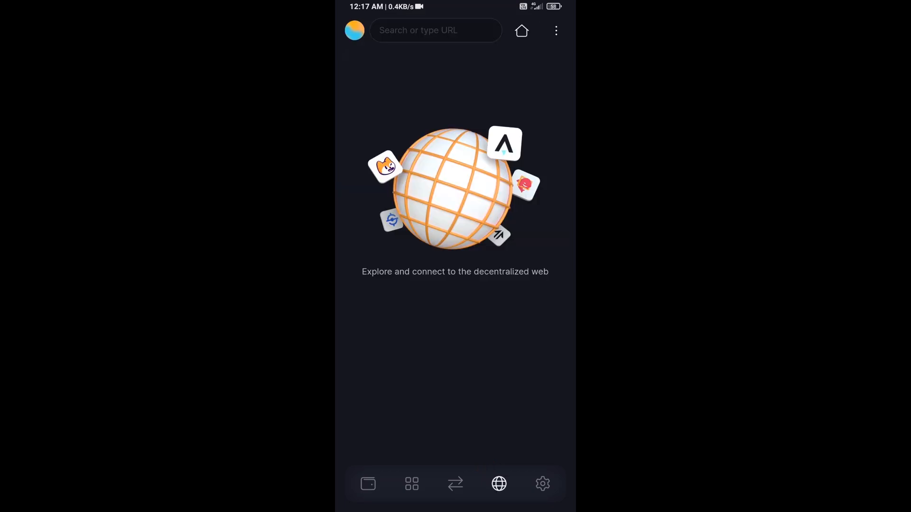
pyautogui.write('rayd')
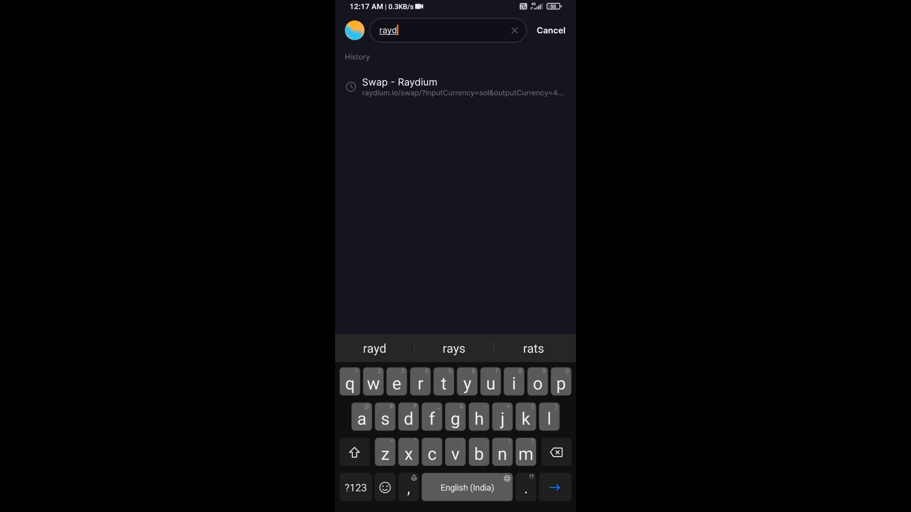
pyautogui.write('ium')
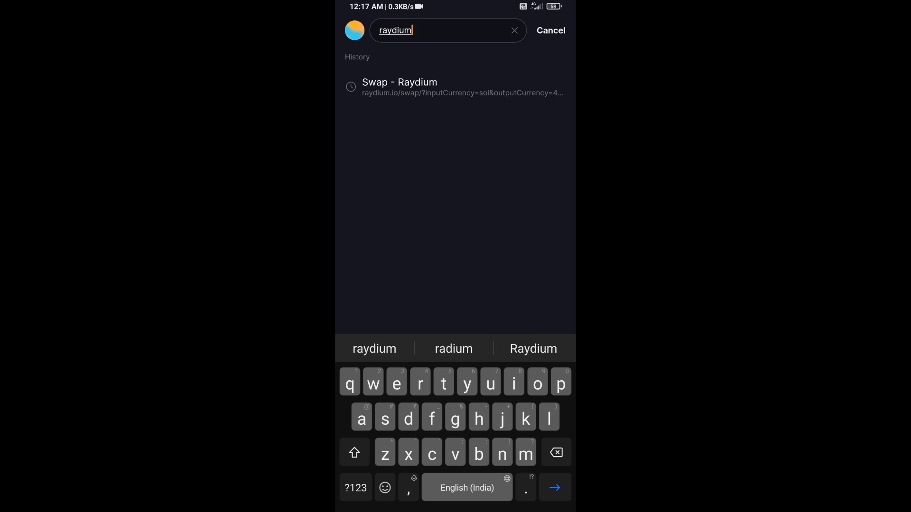
pyautogui.write('.io')
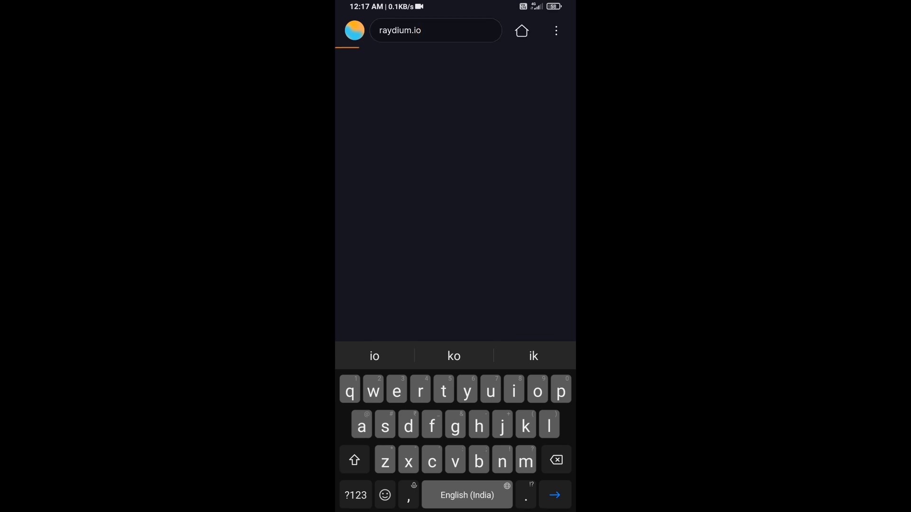
pyautogui.press('Enter')
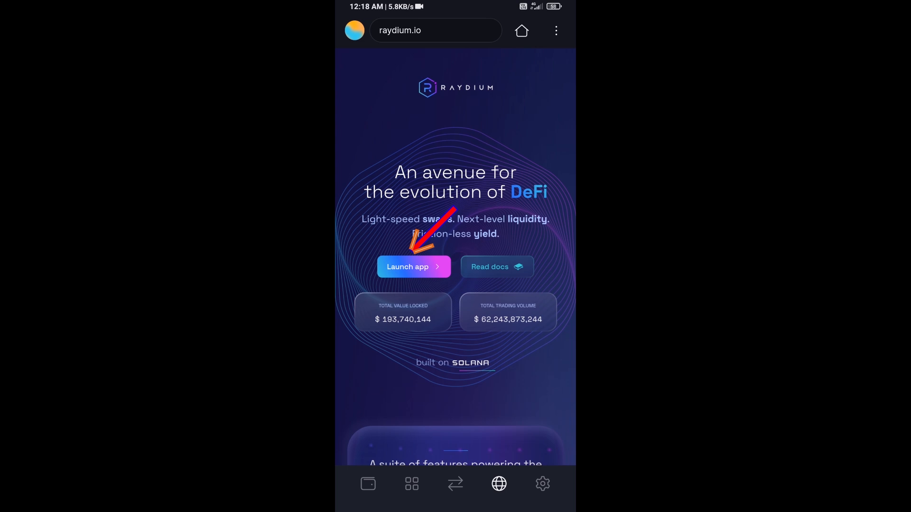
# Step: Launch the Raydium swap app and approve connecting the Solflare Main Wallet
pyautogui.click(414, 266)
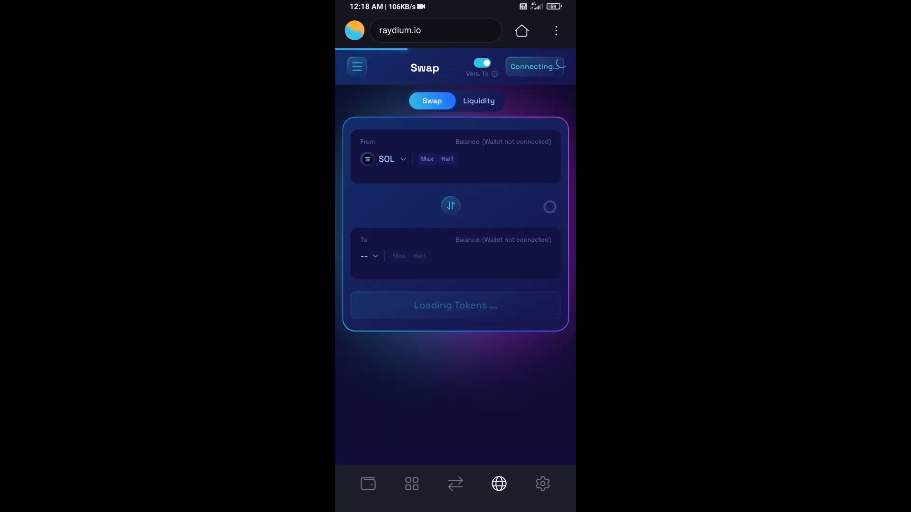
pyautogui.click(535, 66)
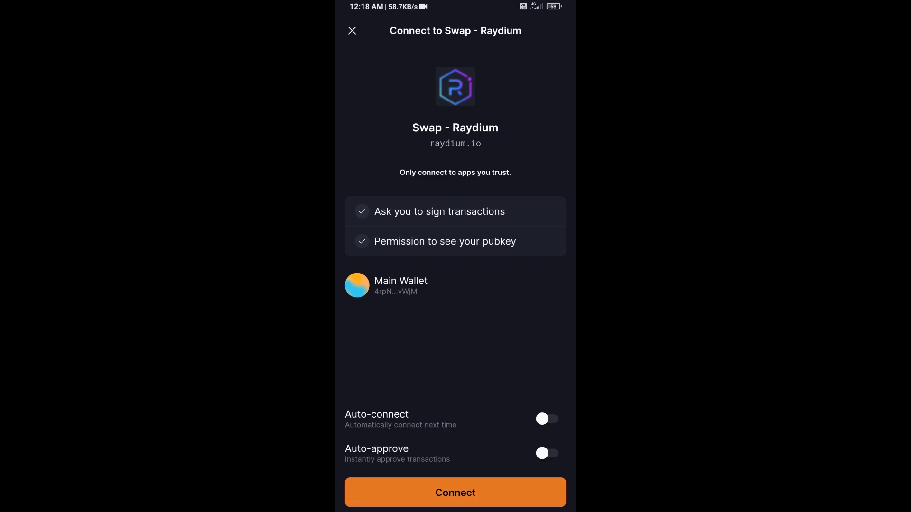
pyautogui.click(455, 493)
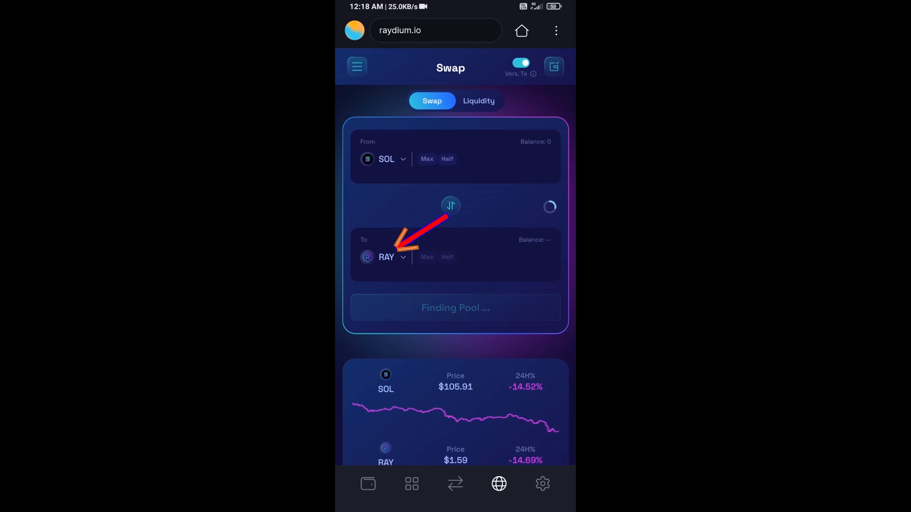
# Step: Start choosing the destination token and copy Eliza's contract address from CoinMarketCap
pyautogui.click(387, 257)
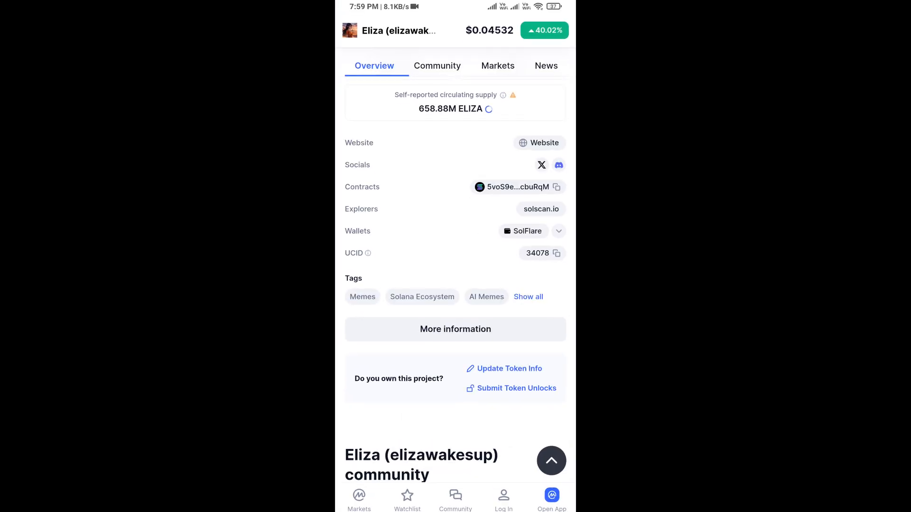
pyautogui.click(556, 187)
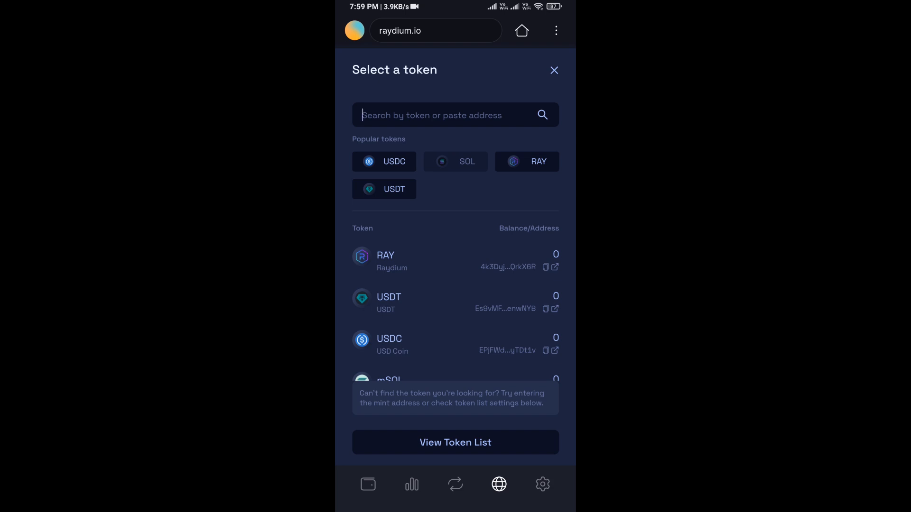
# Step: Search the token picker with contract address b5i4ti7FWQmZCsAsyD5ucbuRqM to select ELIZA
pyautogui.write('b5i4ti7FWQmZCsAsyD5ucbuRqM')
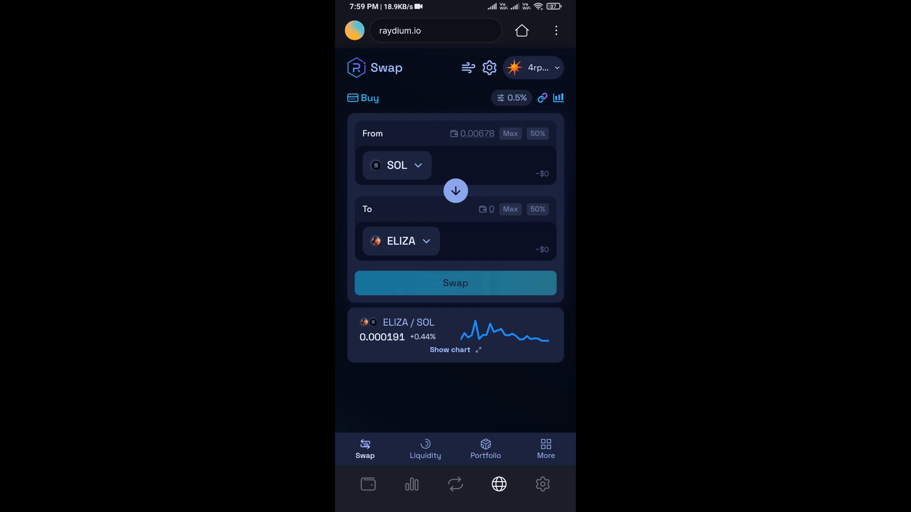
# Step: Enter 0.000005 SOL to swap for ELIZA and submit it for transaction approval
pyautogui.click(524, 165)
pyautogui.write('0.000005')
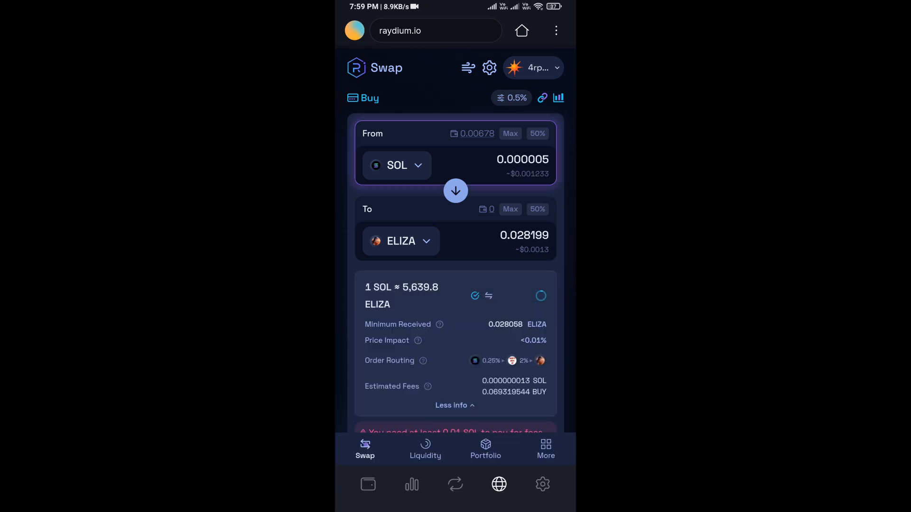
pyautogui.click(455, 405)
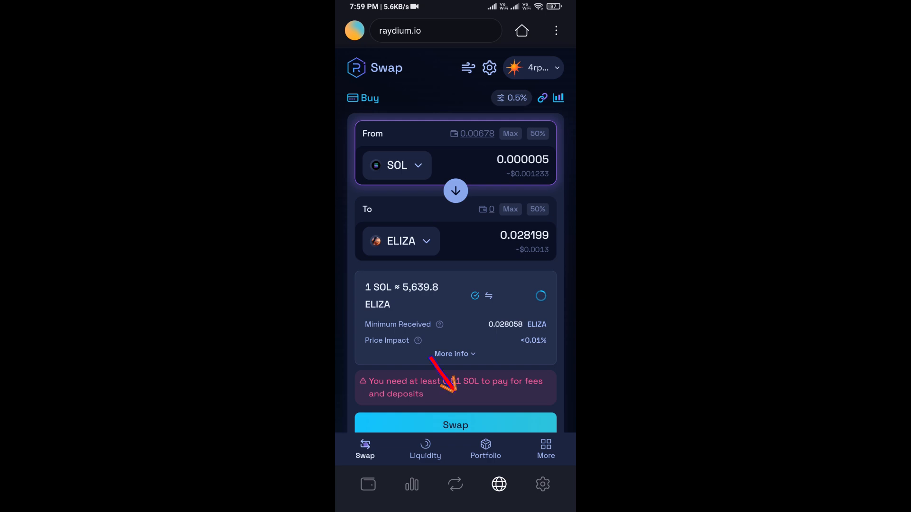
pyautogui.click(455, 424)
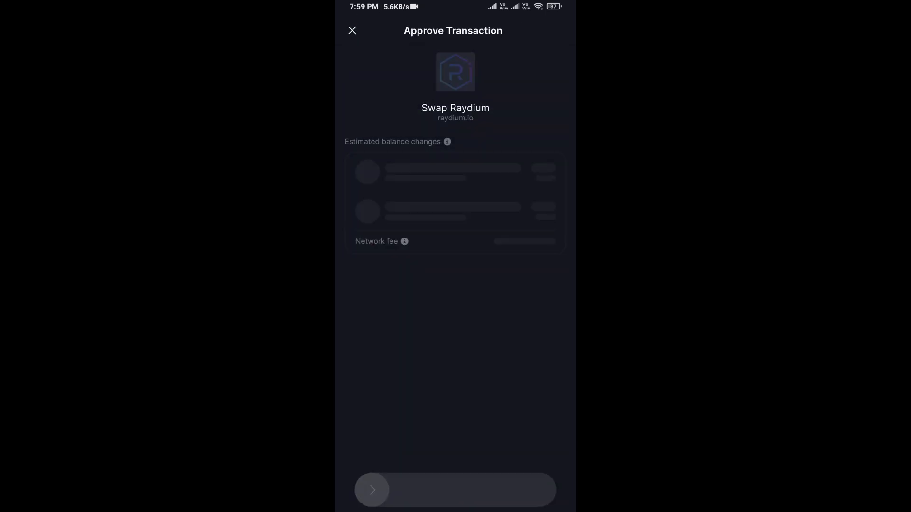